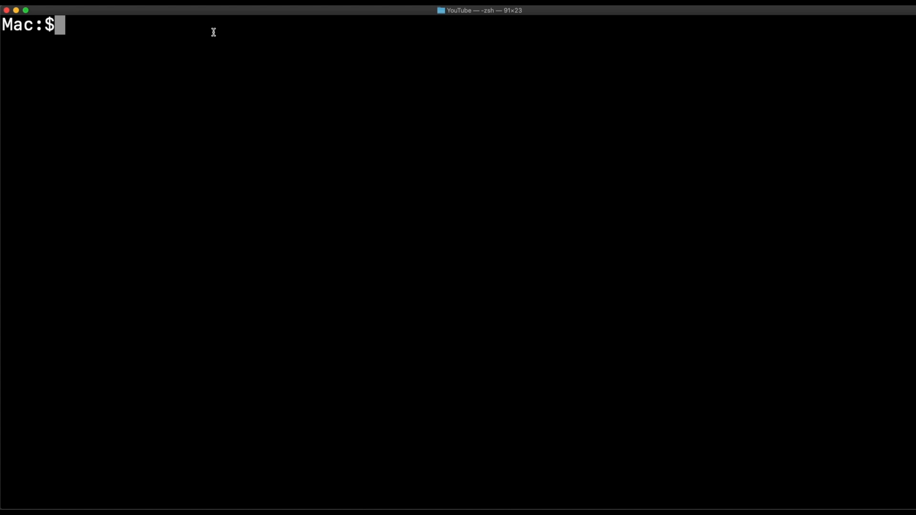
Run ffmpeg to display its build configuration, library versions and usage summary
text(ffmpeg)
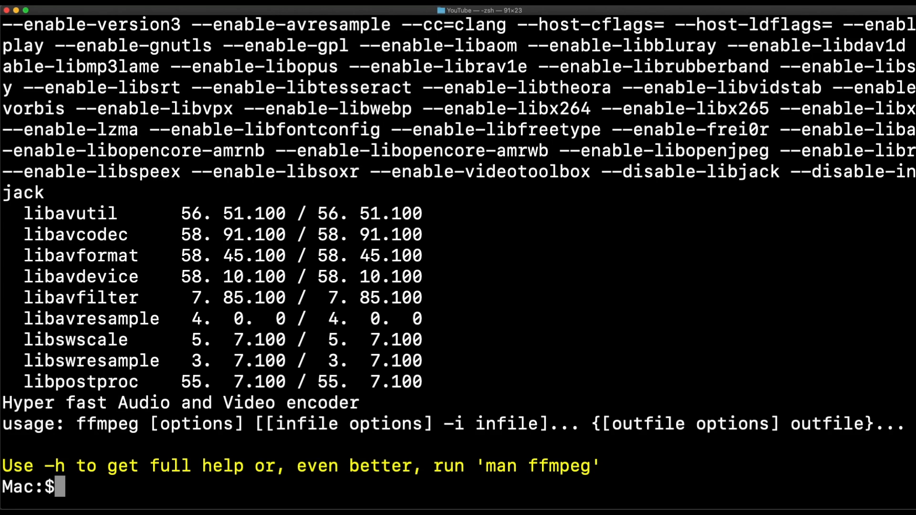
text(open compressed50.)
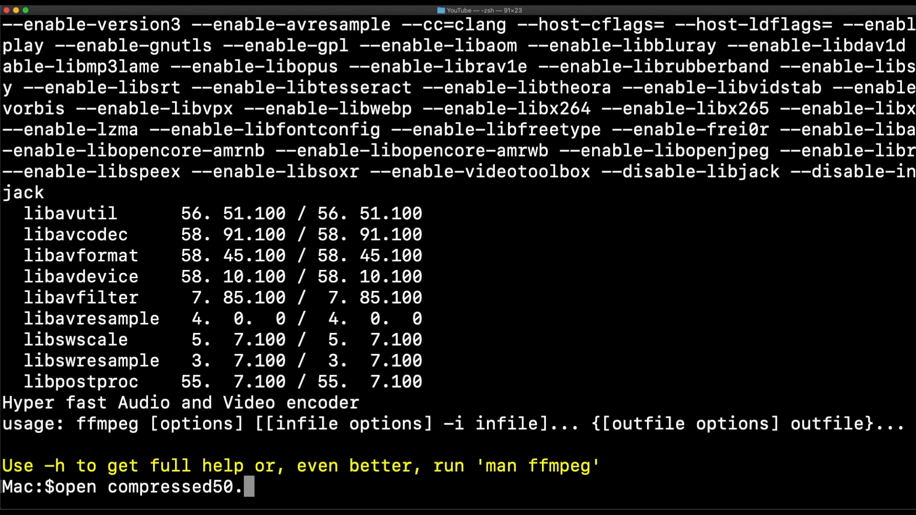
Open the video compressed50.mp4 with the open command
key(Return)
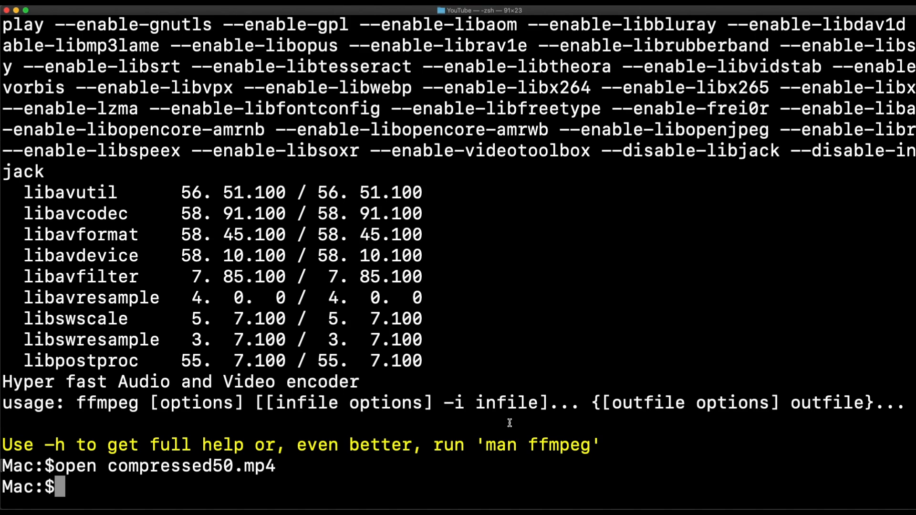
Check John The Ripper.mov's disk size with du -h, showing 392M
text(du)
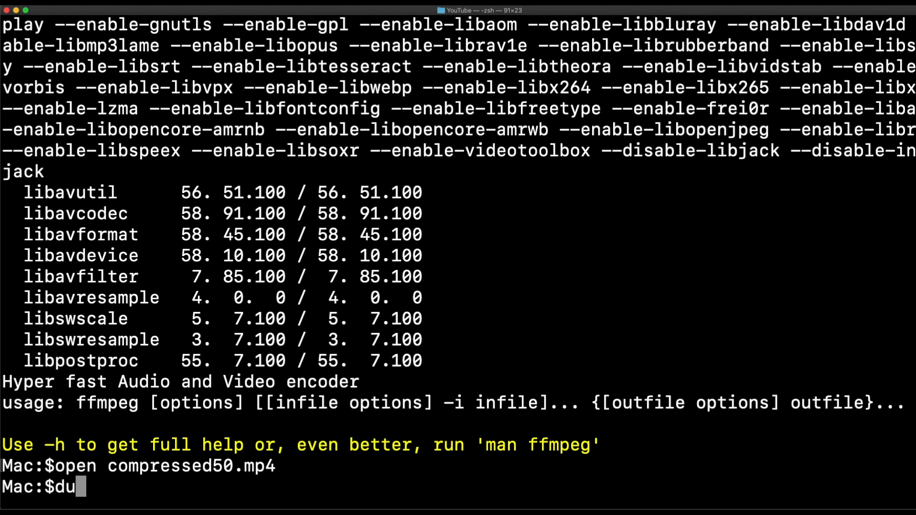
text(-h)
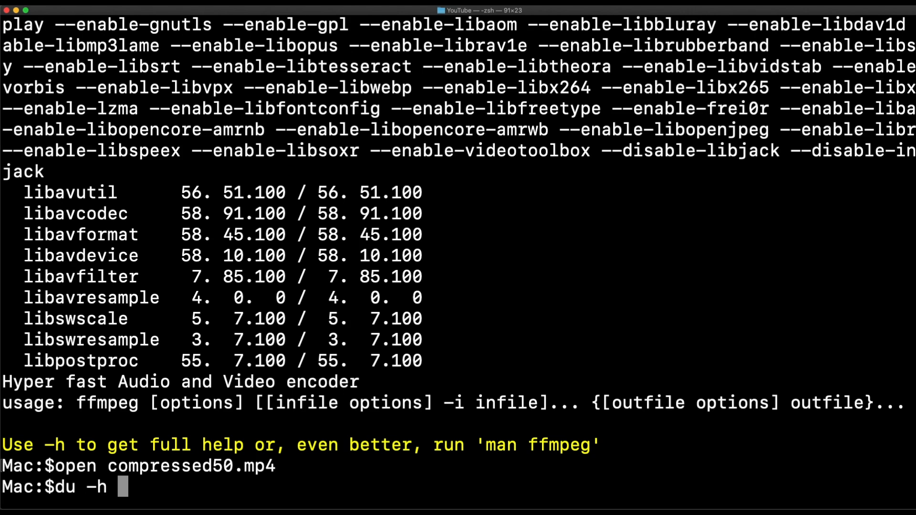
text(John\ The\ Ripper.mov)
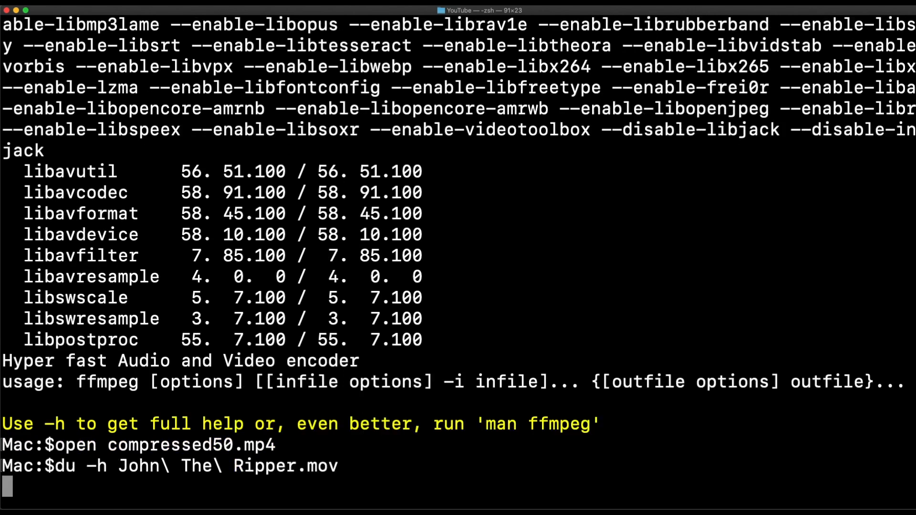
key(Return)
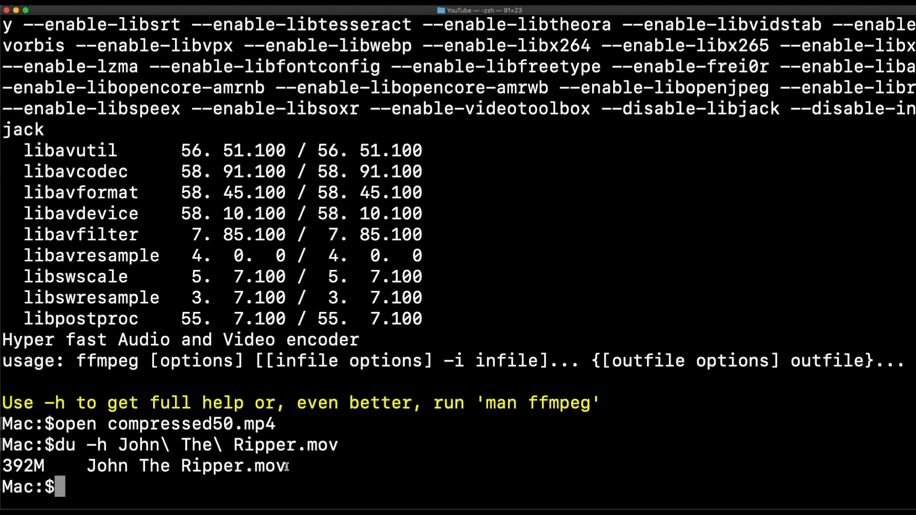
double_click(271, 466)
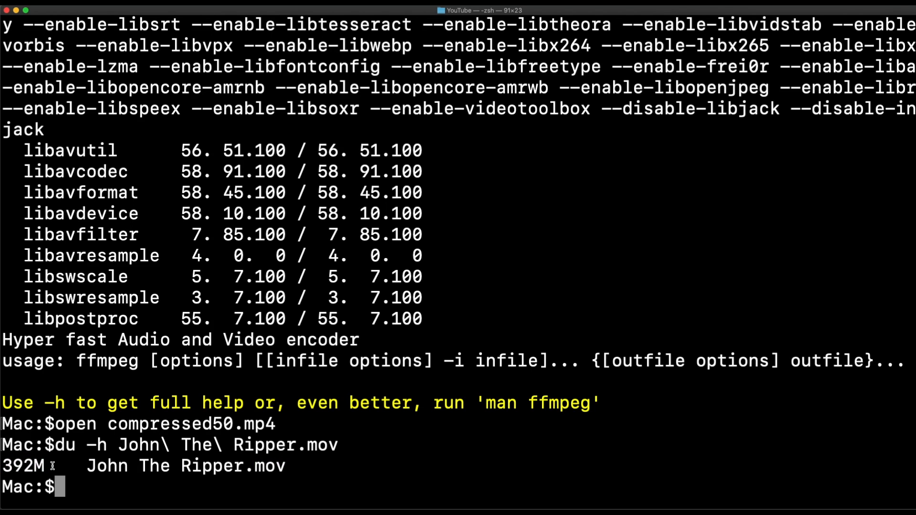
Query the MOV's duration with mdls kMDItemDurationSeconds, about 309 seconds
text(mdls)
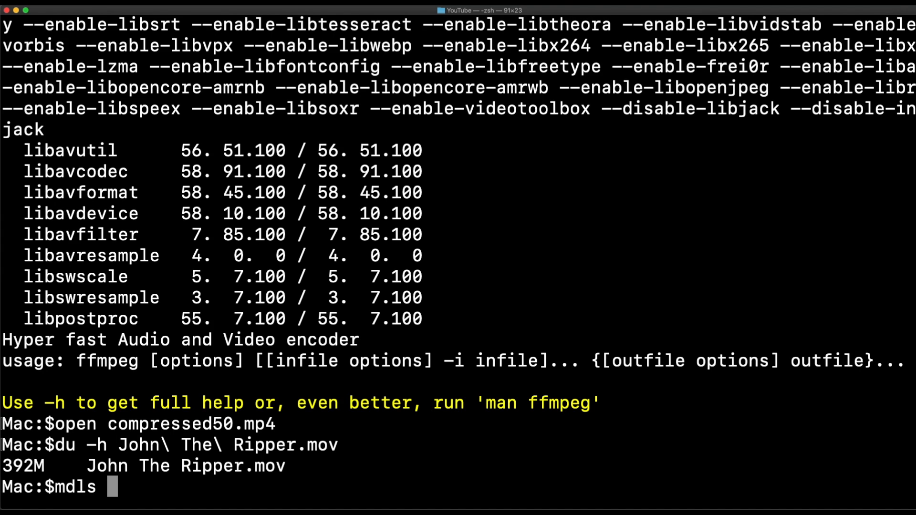
text(-)
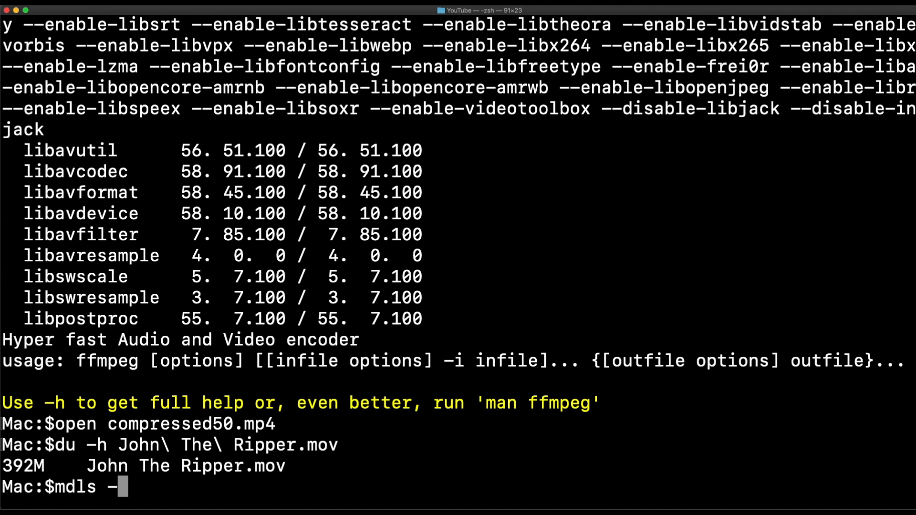
text(name k)
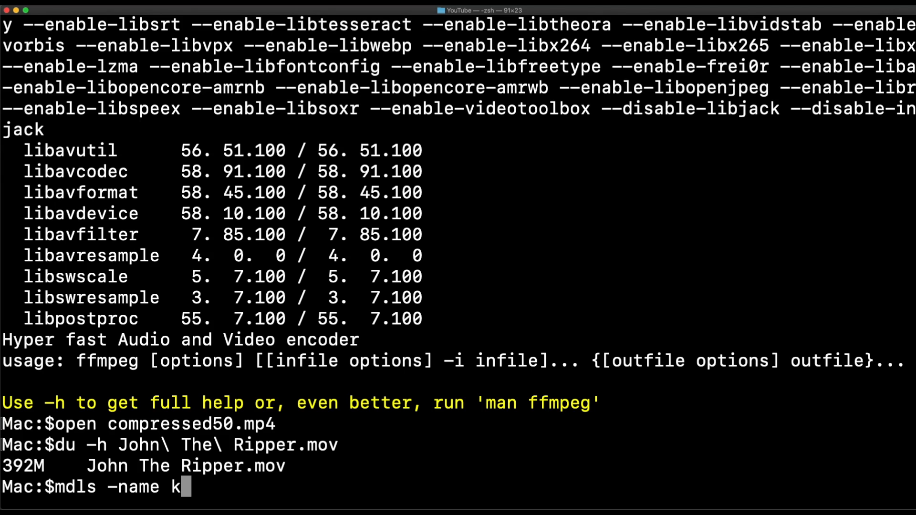
text(MDI)
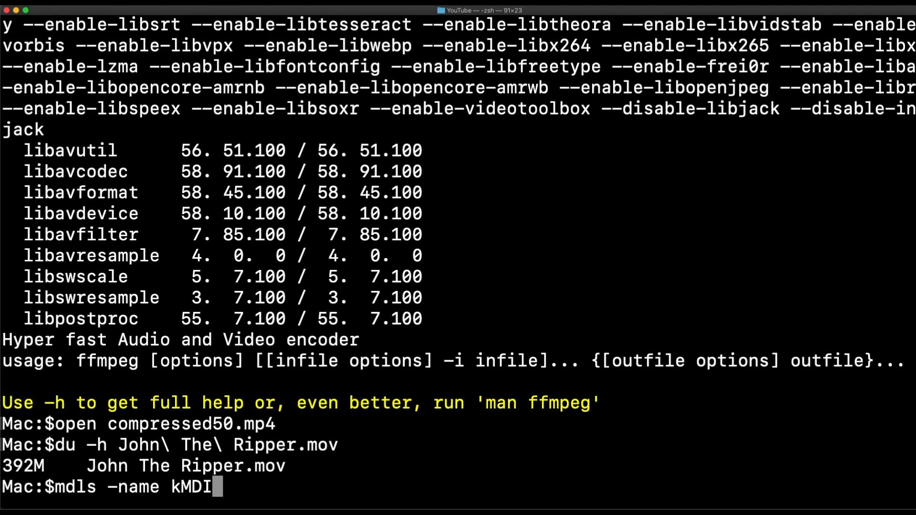
text(tem)
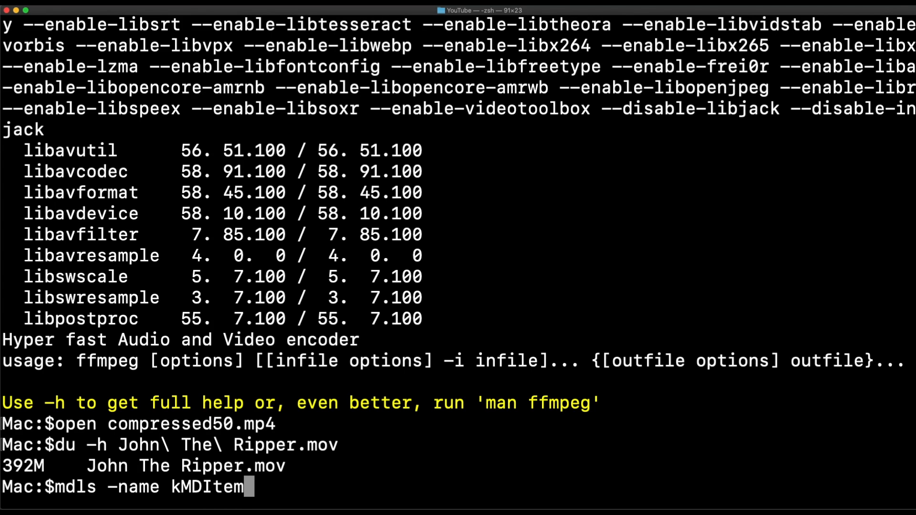
text(DurationS)
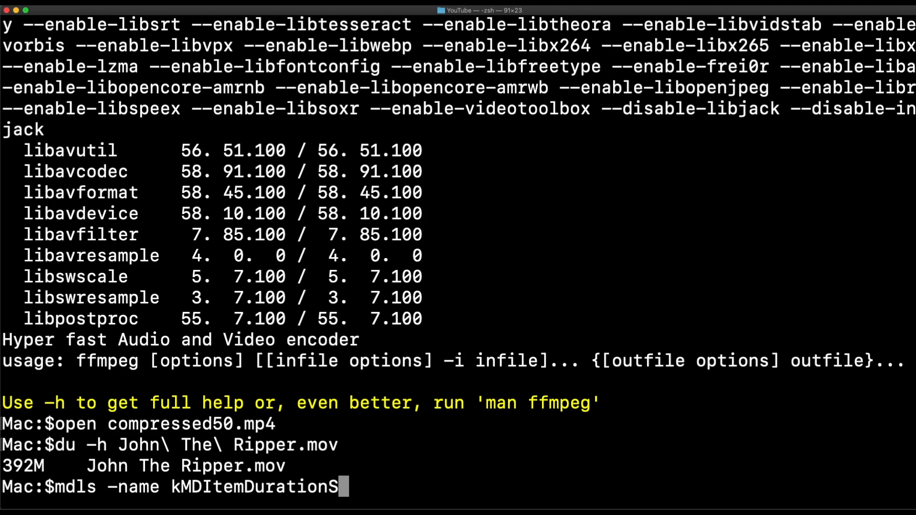
text(econds John\ The\ Ripper.mov)
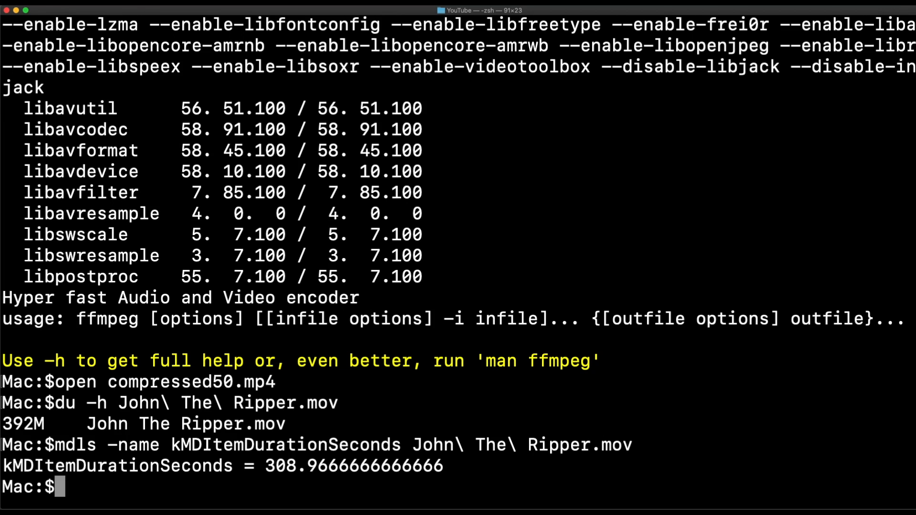
Compute '310/60' with bc, giving 5 minutes
text(echo)
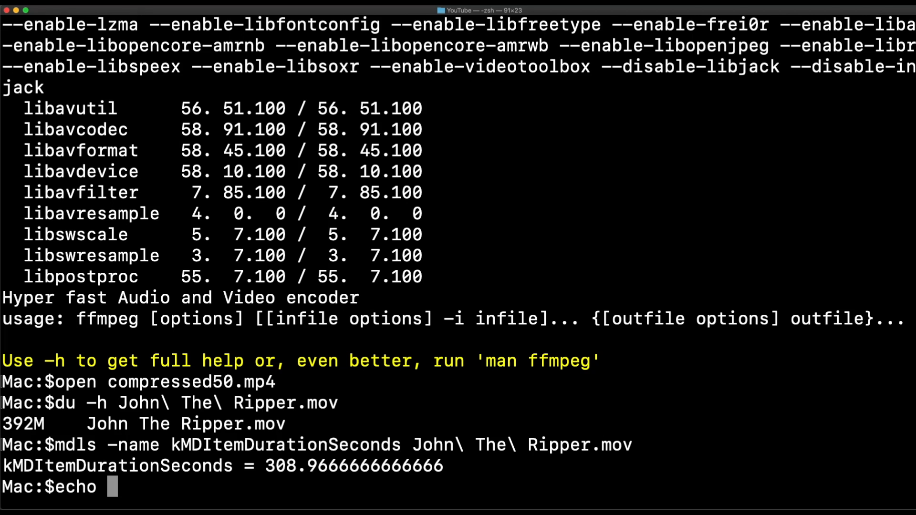
text('310/)
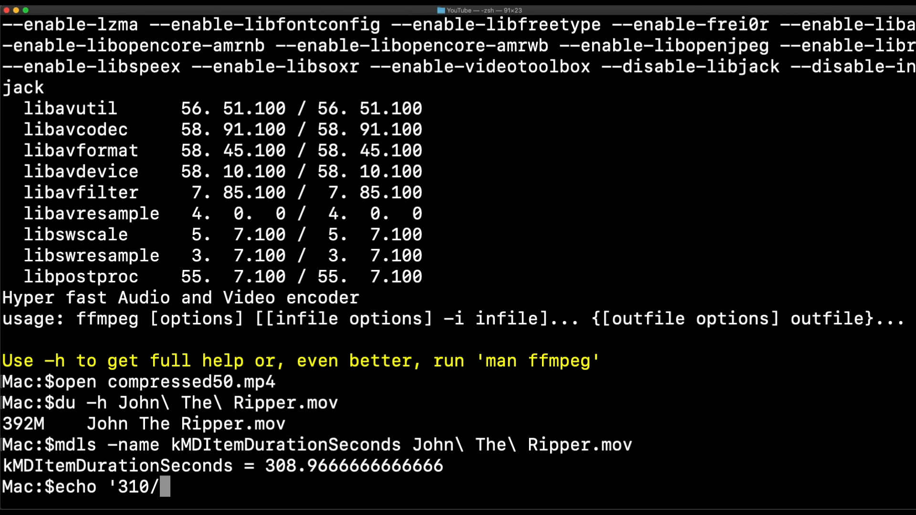
text(60' |bc)
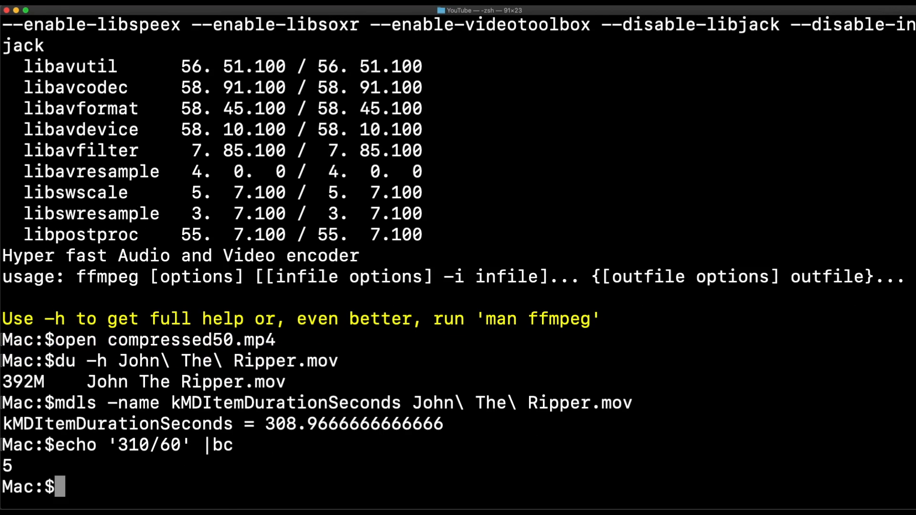
text(ff)
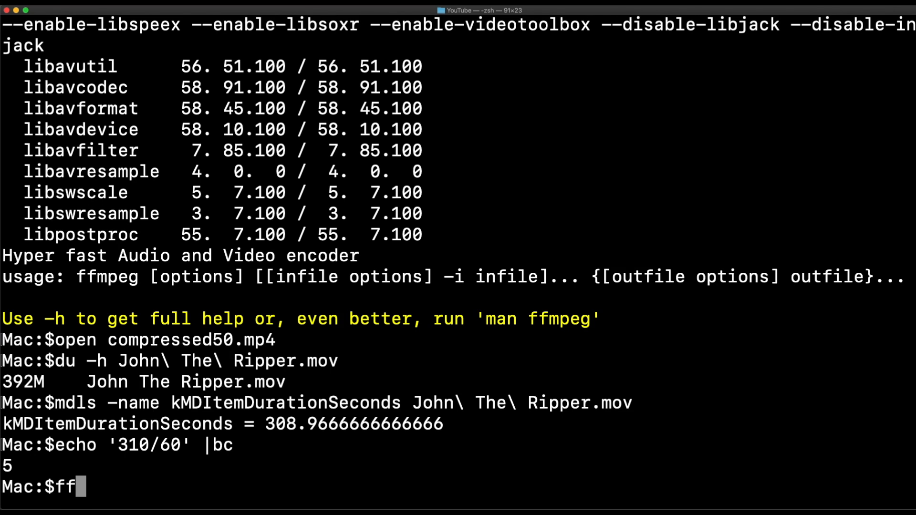
Enter ffmpeg -i John\ The\ Ripper.mov -b 5000000 corrected_compress.mp4
text(mpeg -)
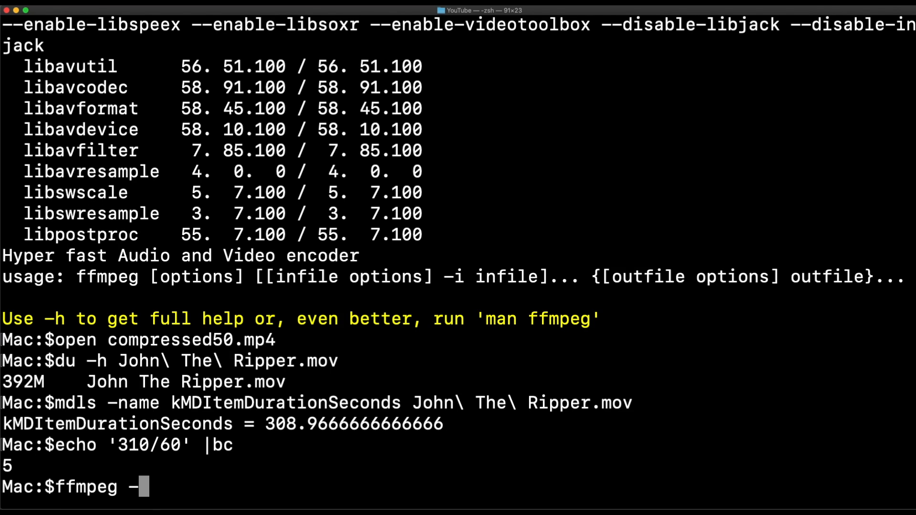
text(i John\ The\ Ripper.mov)
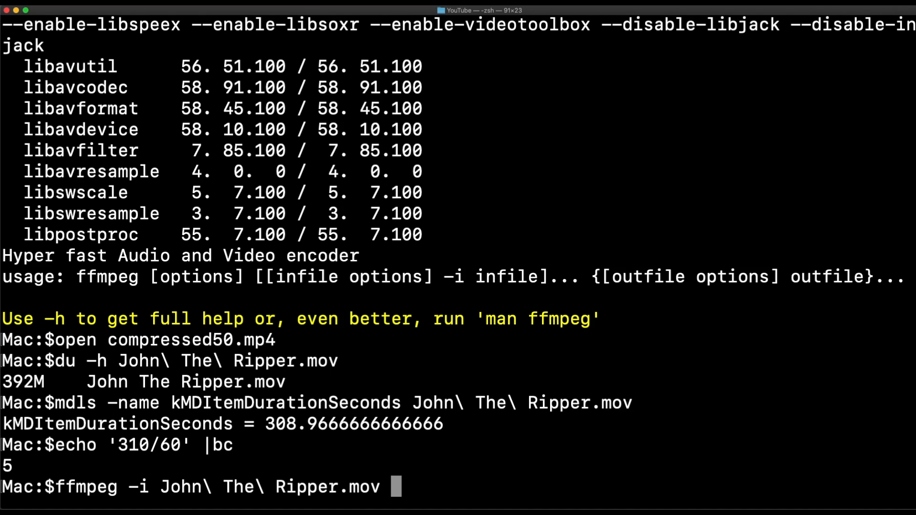
text(-b)
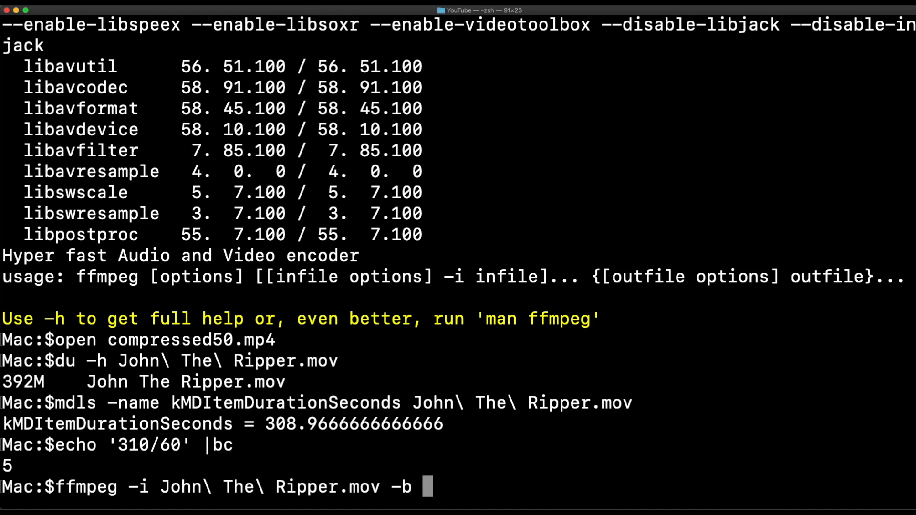
text(50)
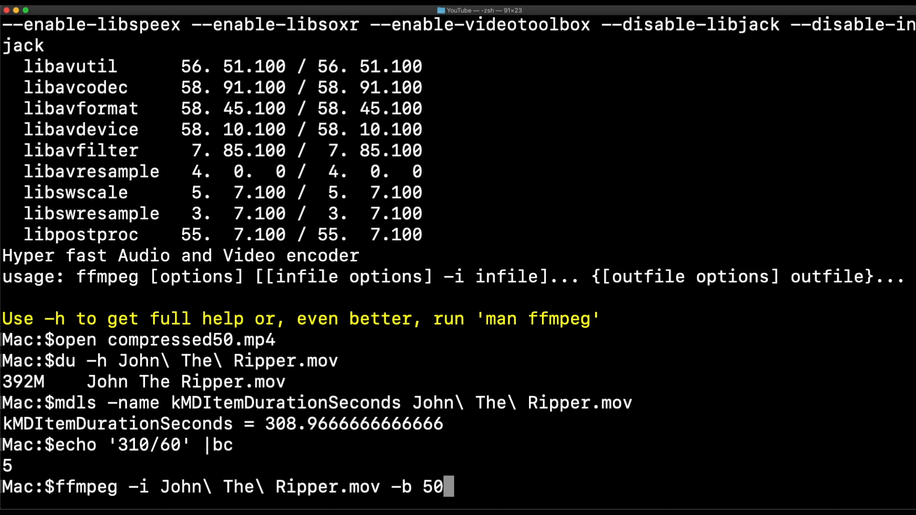
text(00)
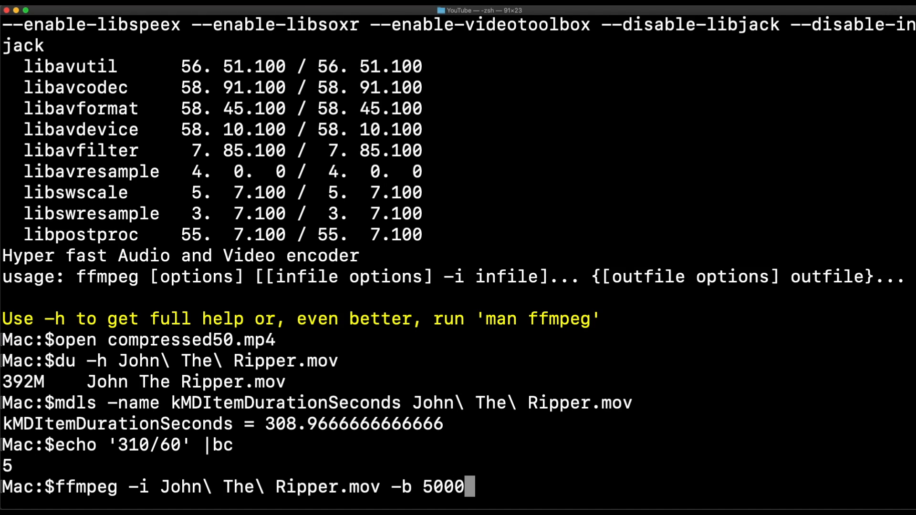
text(00)
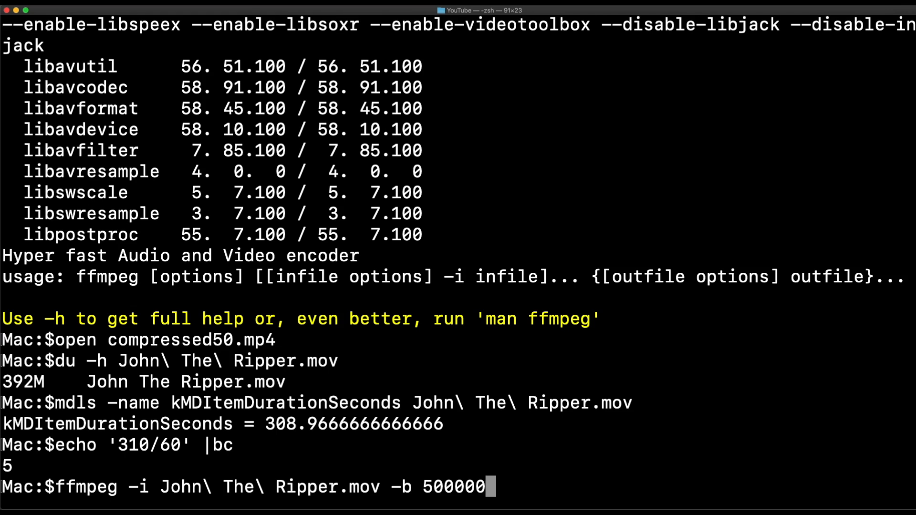
text(0)
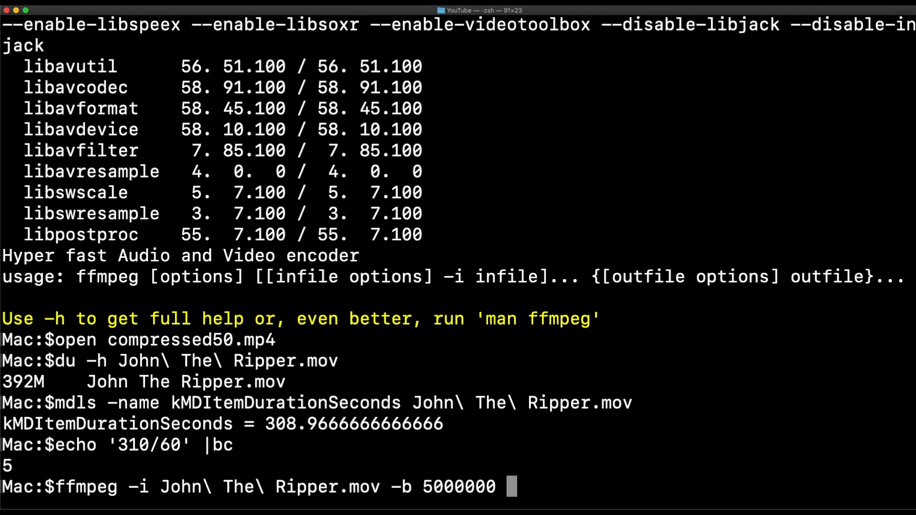
text(corrected_)
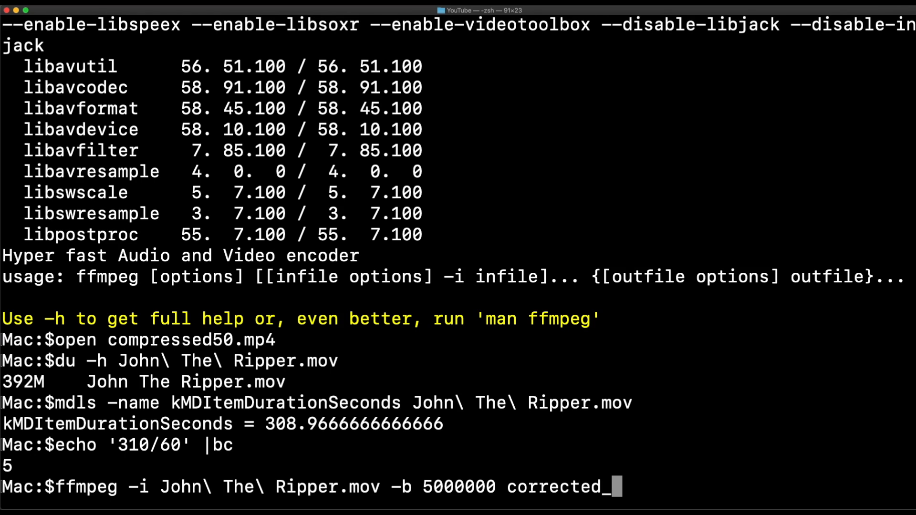
text(compre)
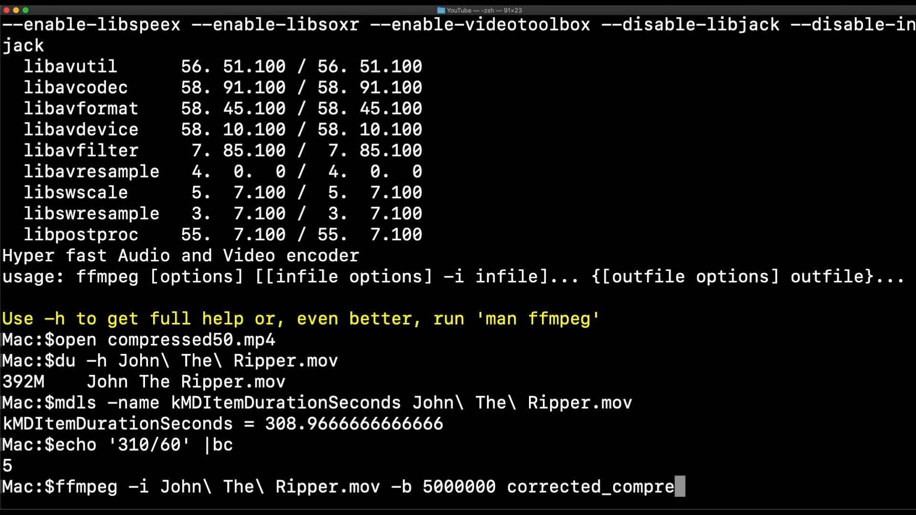
text(ss.m)
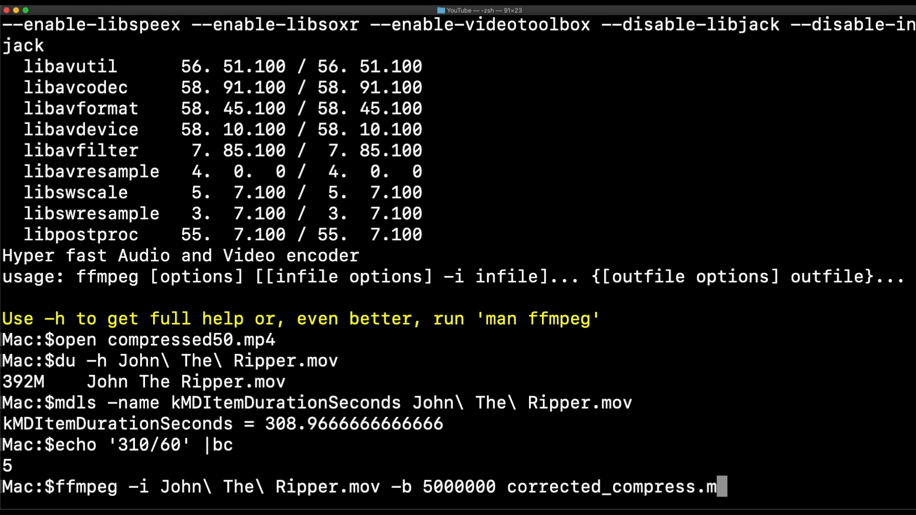
text(p4)
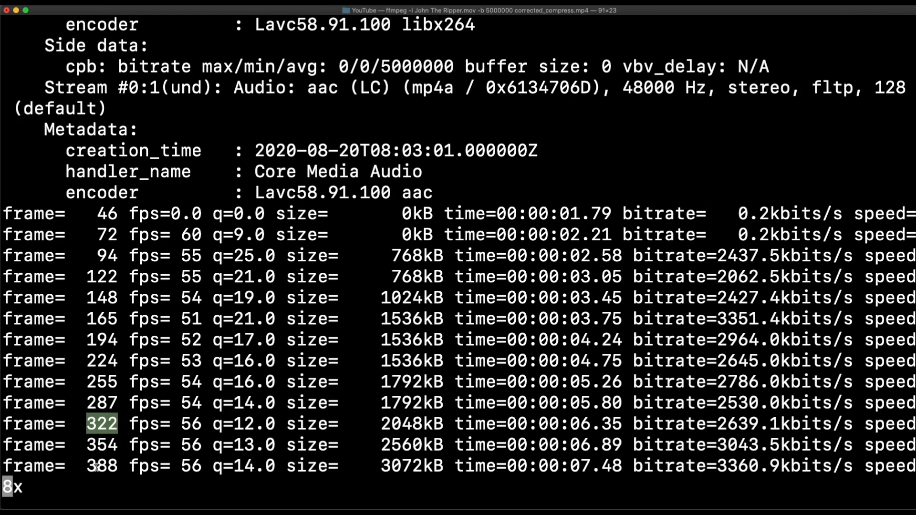
Follow the encoding output until the libx264 summary (about 4931 kb/s) completes
scroll(down, 3)
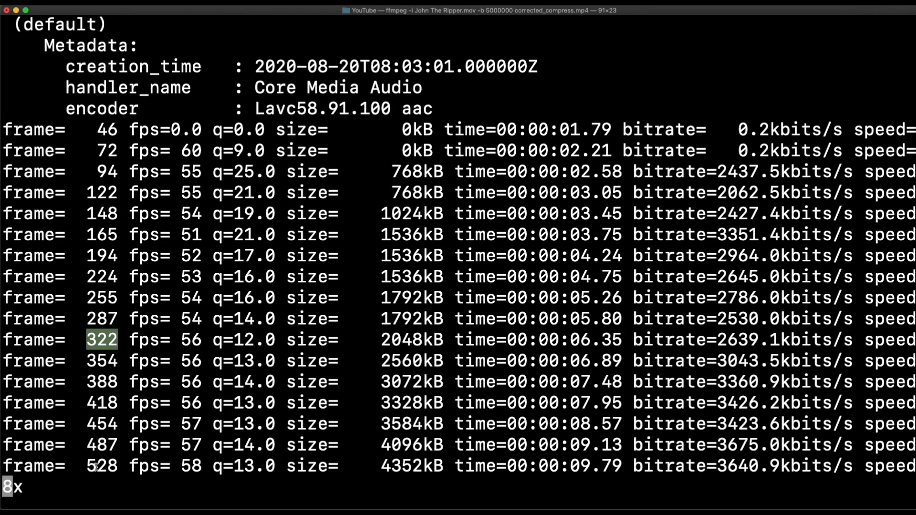
scroll(down, 3)
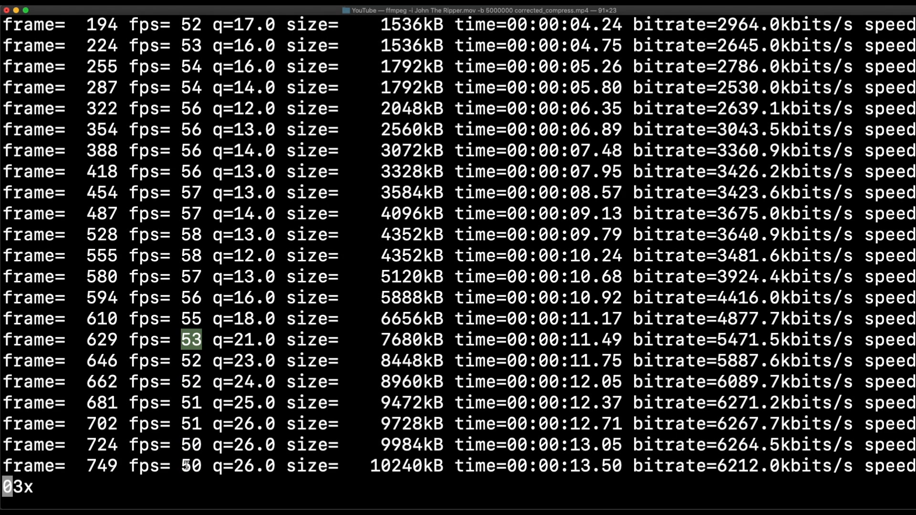
scroll(down, 3)
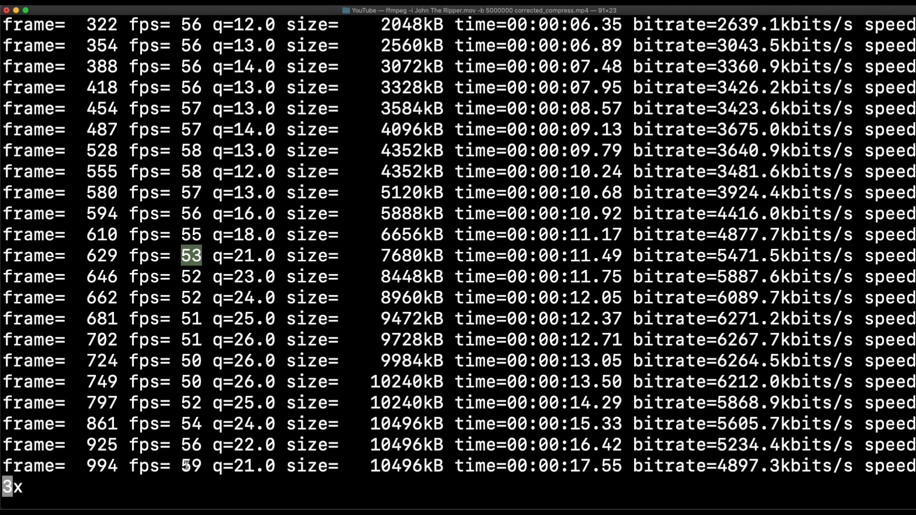
scroll(down, 3)
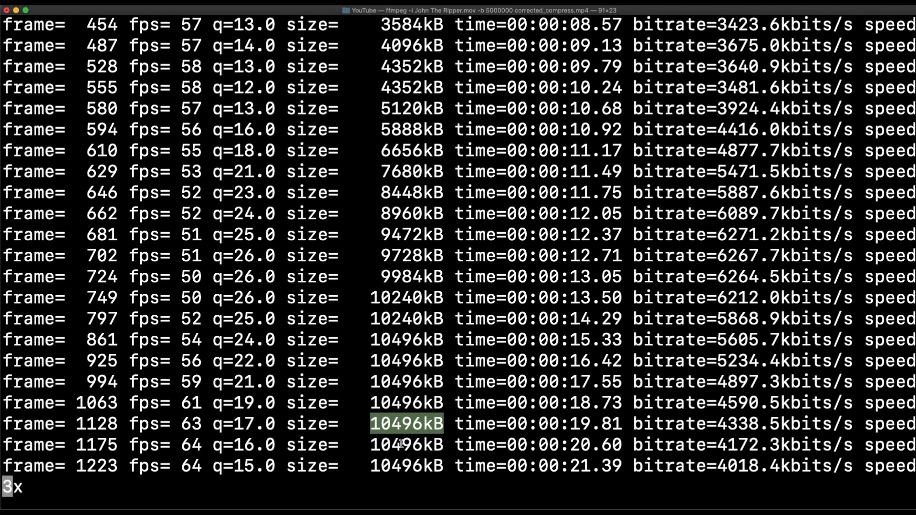
scroll(down, 3)
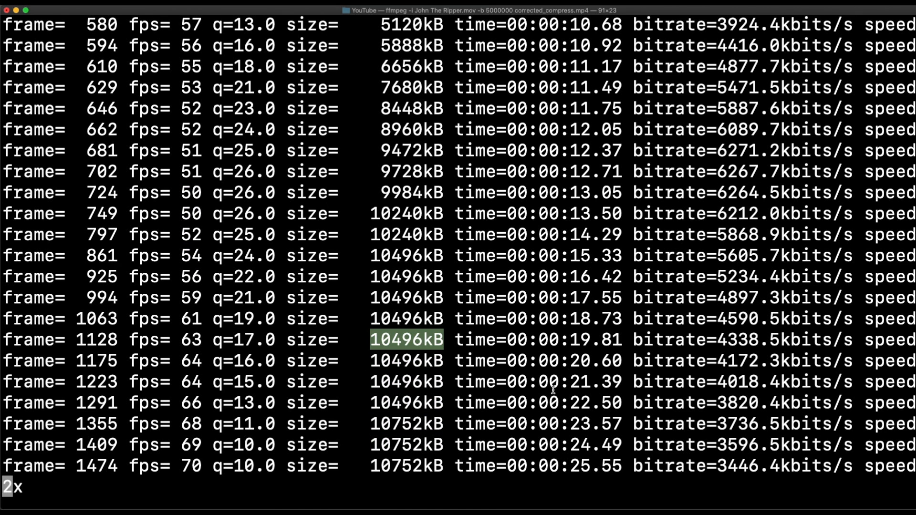
scroll(down, 3)
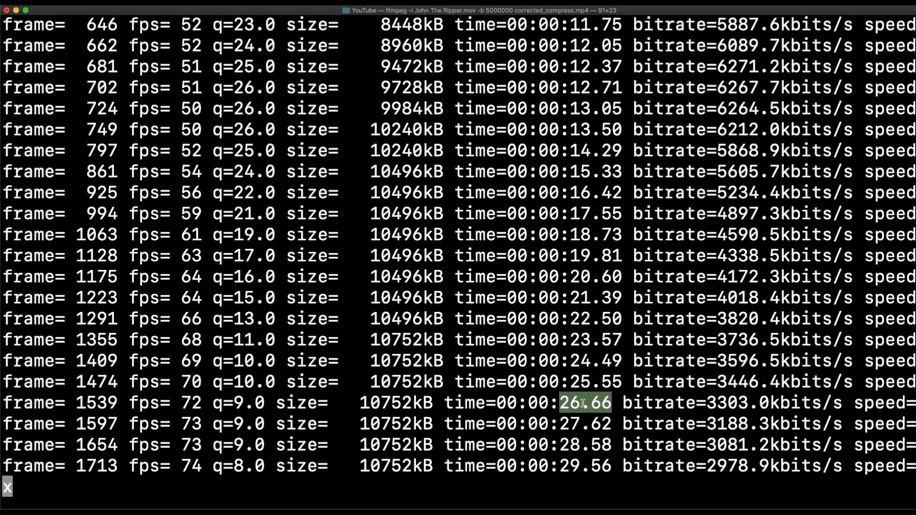
scroll(down, 3)
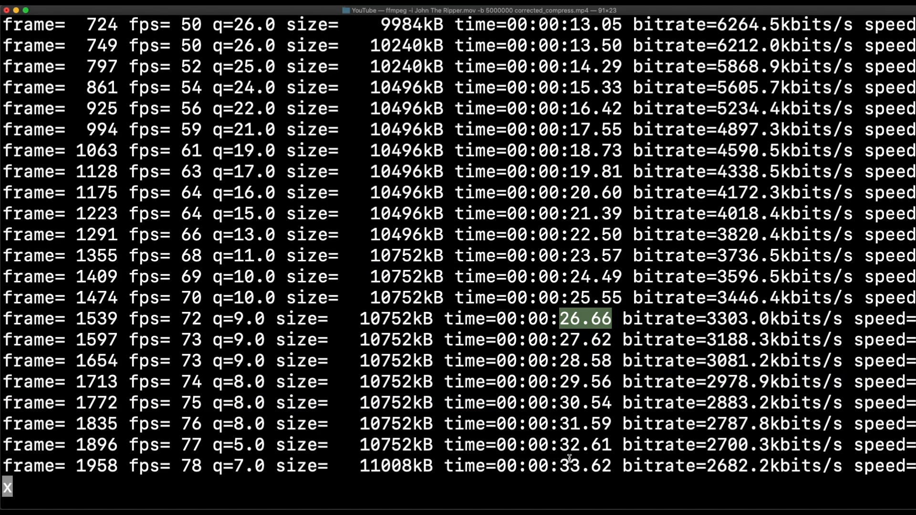
scroll(down, 3)
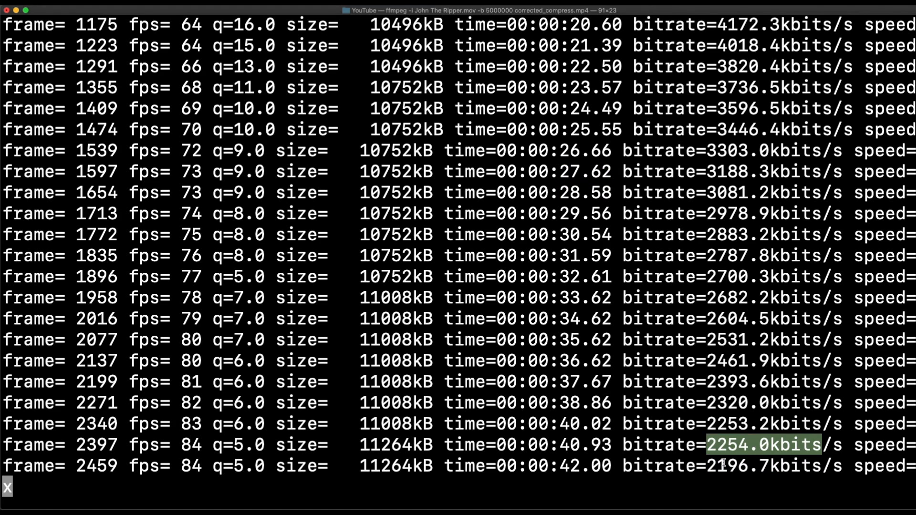
scroll(down, 3)
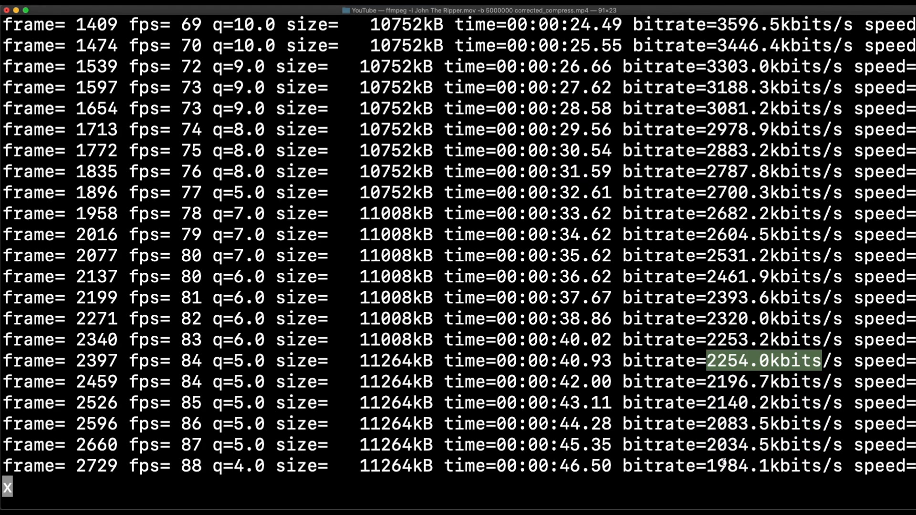
scroll(down, 3)
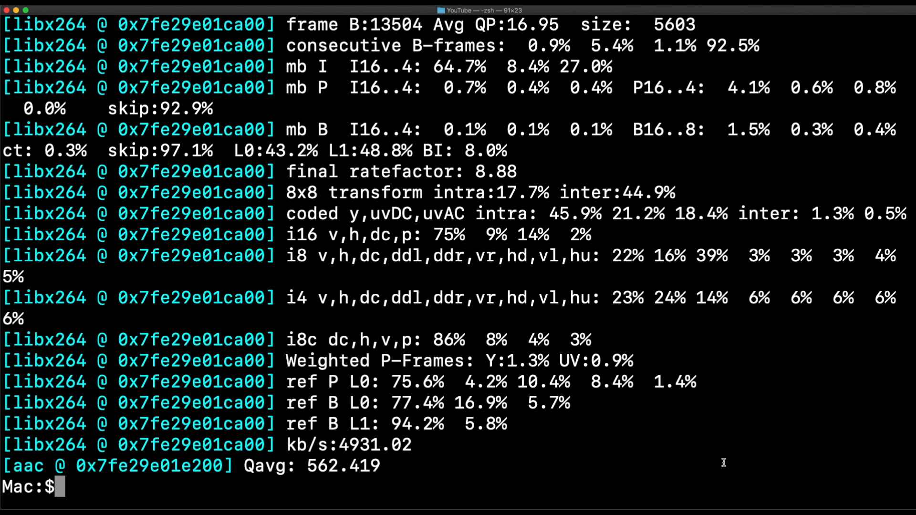
Open corrected_compress.mp4 for playback with the open command
text(open correcte)
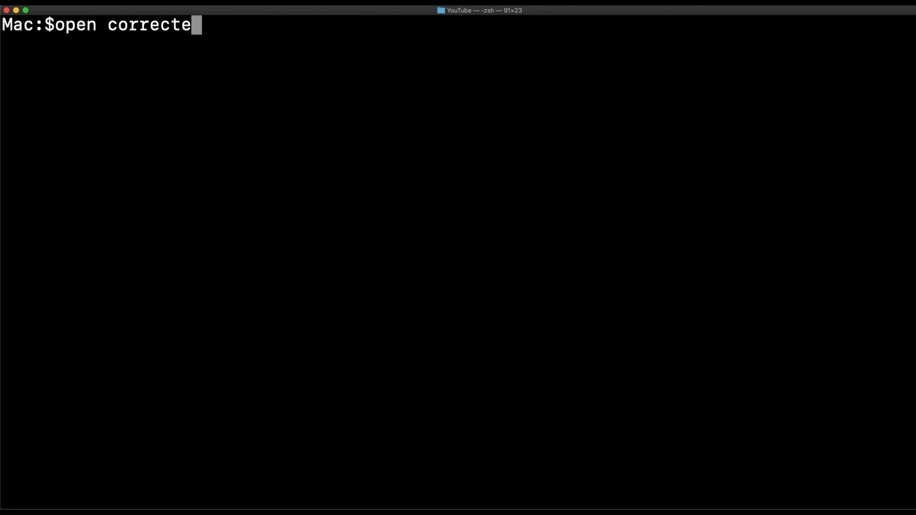
text(d_compress.mp4)
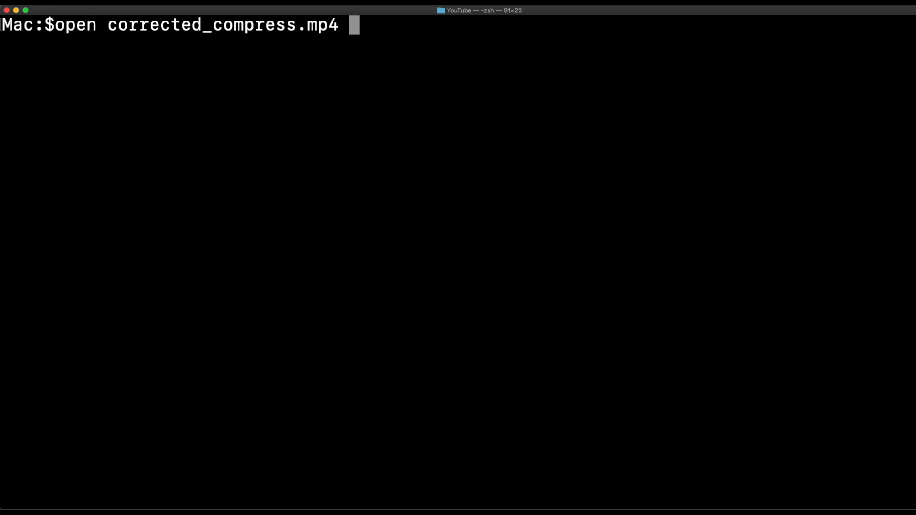
key(Return)
text(du -h corrected_compress.mp4)
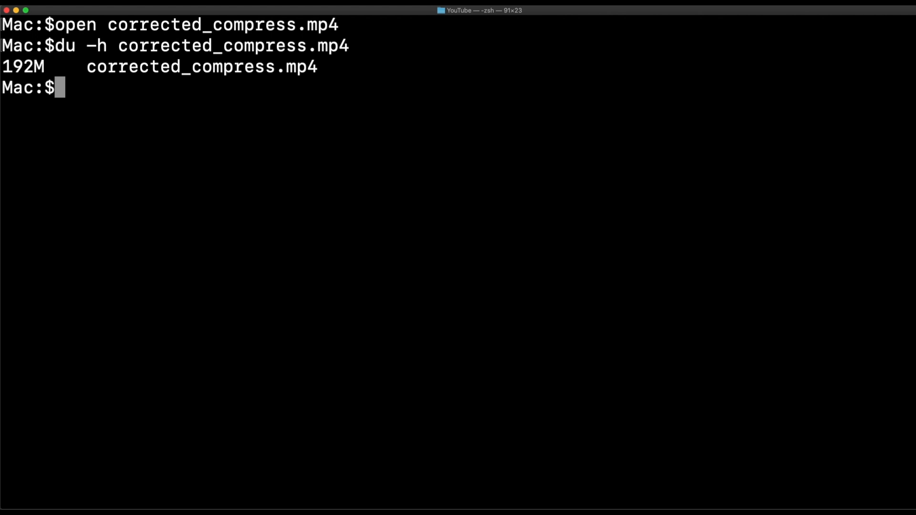
mouse_move(420, 189)
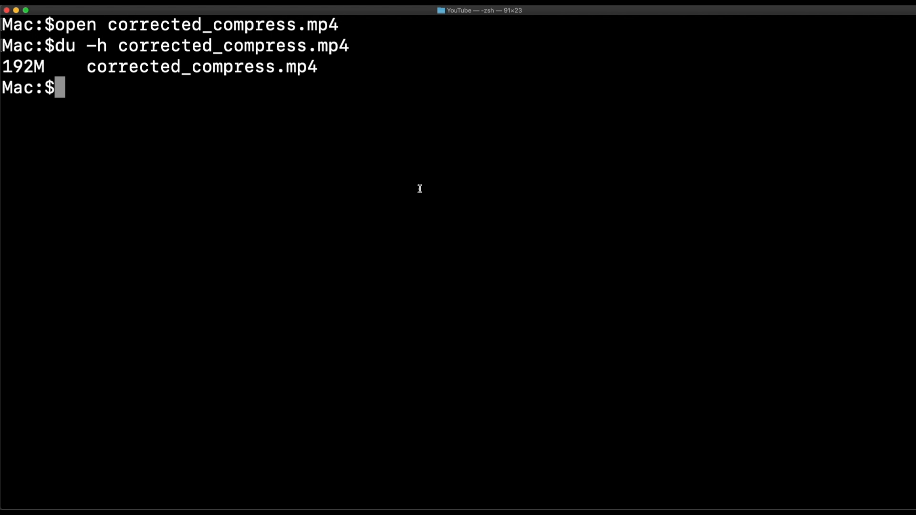
Confirm corrected_compress.mp4 is 192M, about half the original 392M
double_click(301, 66)
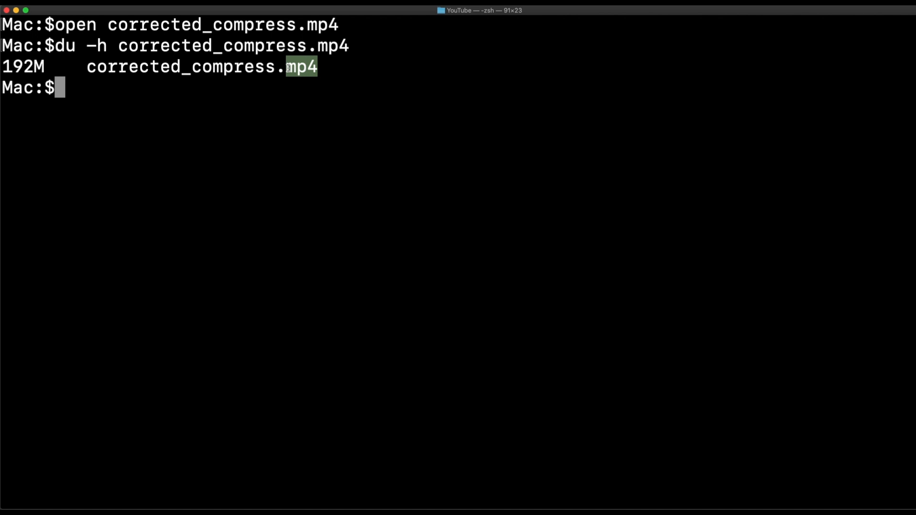